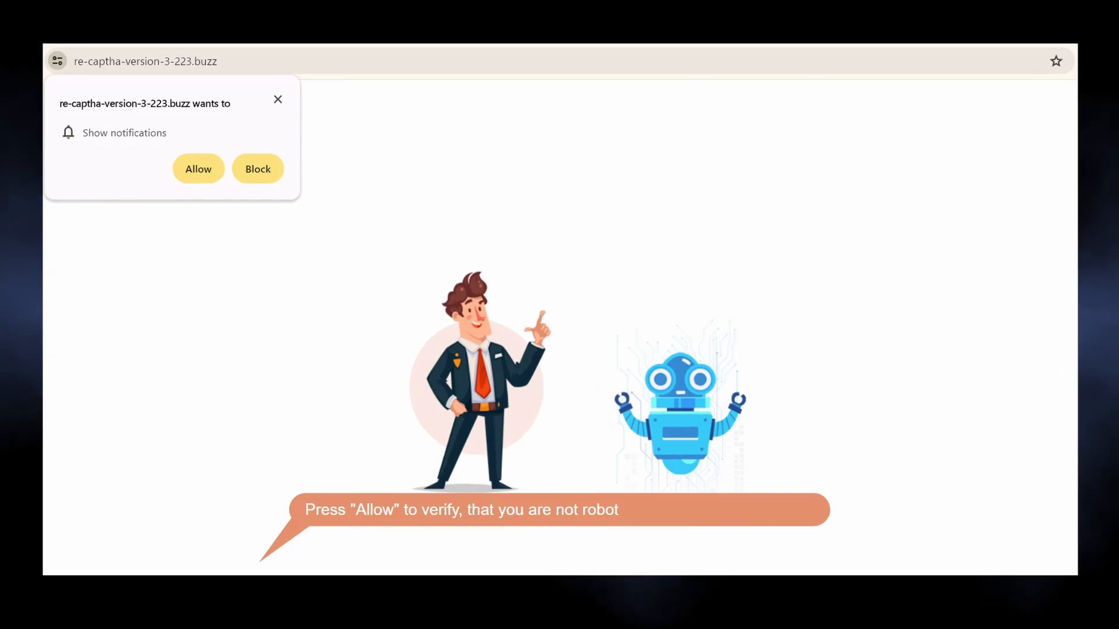
# Allow re-captha-version-3-223.buzz to show notifications from its Chrome prompt
pyautogui.click(198, 168)
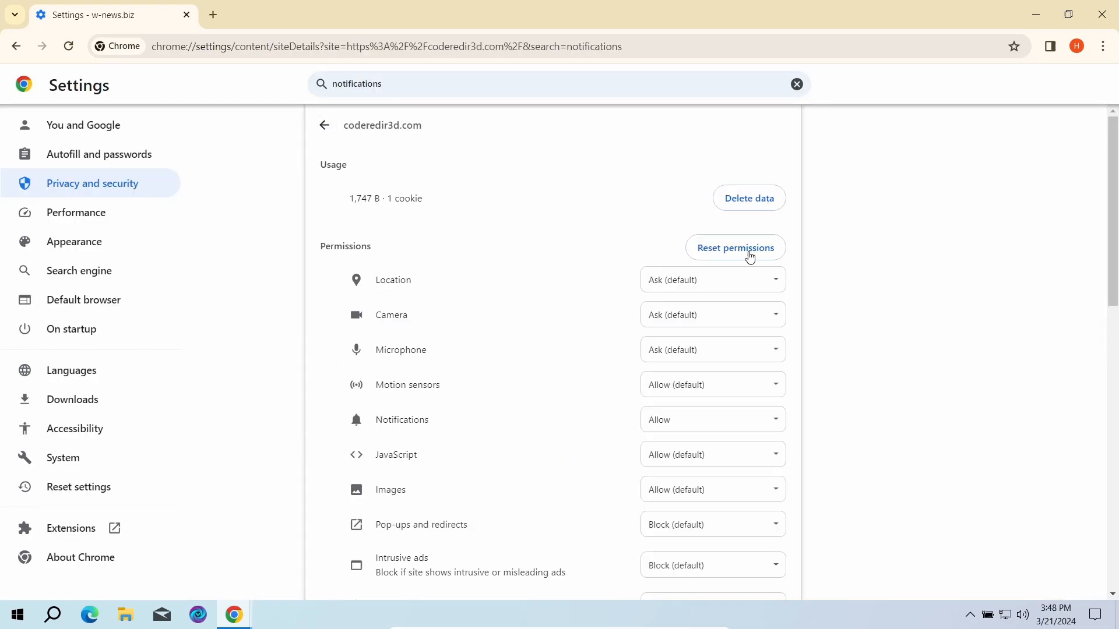
# Reset coderedir3d.com's permissions to defaults, revoking its allowed notifications
pyautogui.click(324, 124)
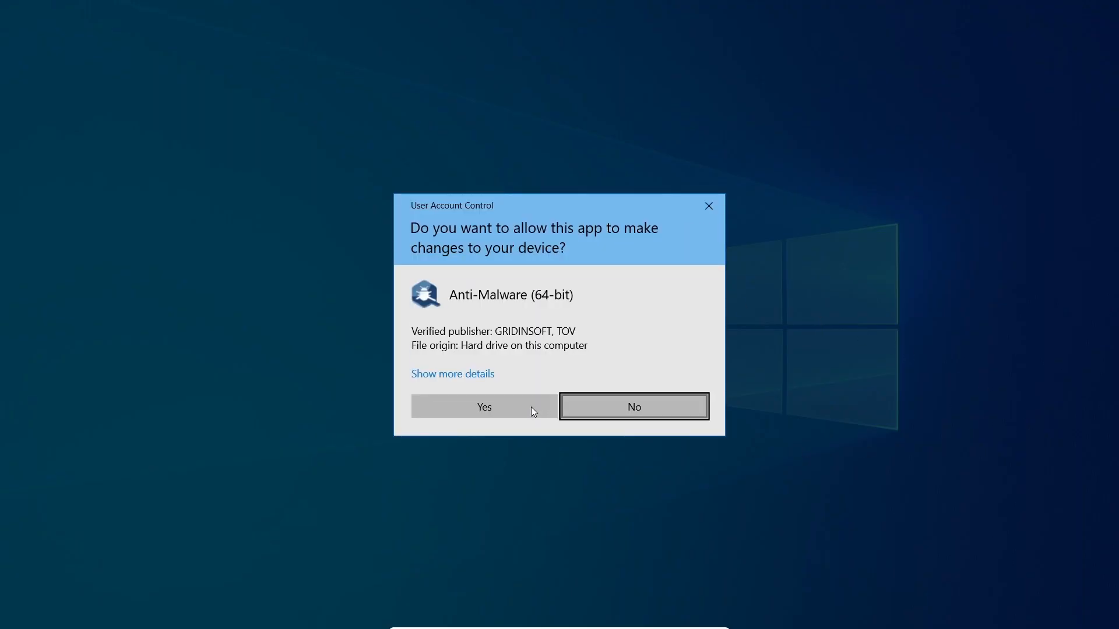
# Approve the User Account Control prompt so Anti-Malware (64-bit) can run
pyautogui.click(482, 407)
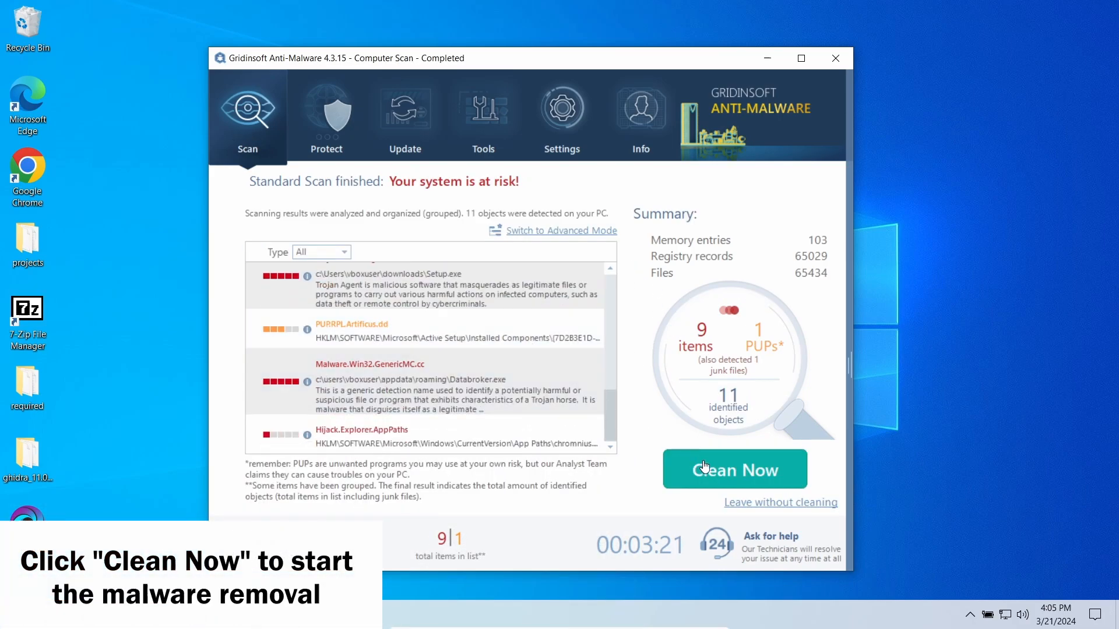
# Clean the 11 detected objects, dismiss the removal summary and postpone the system restart
pyautogui.click(735, 470)
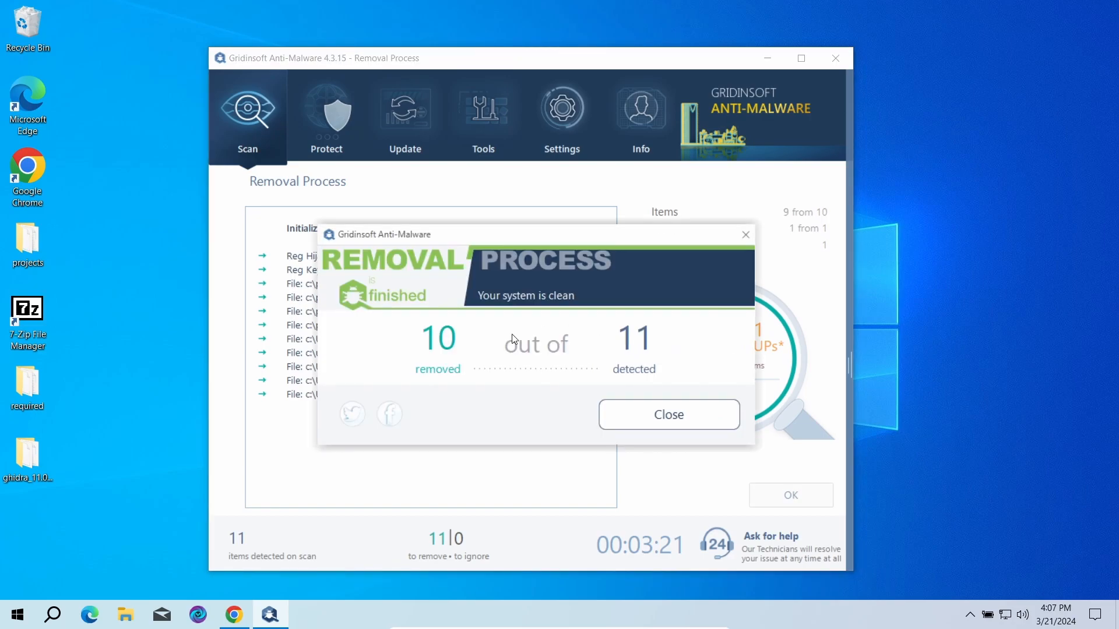
pyautogui.click(667, 415)
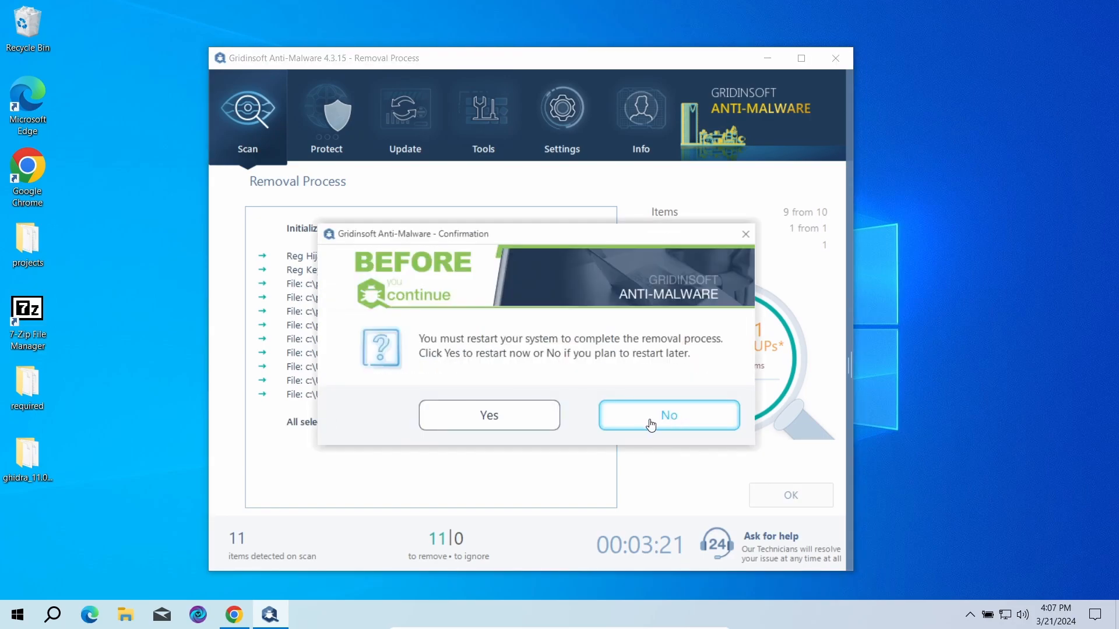
pyautogui.click(668, 415)
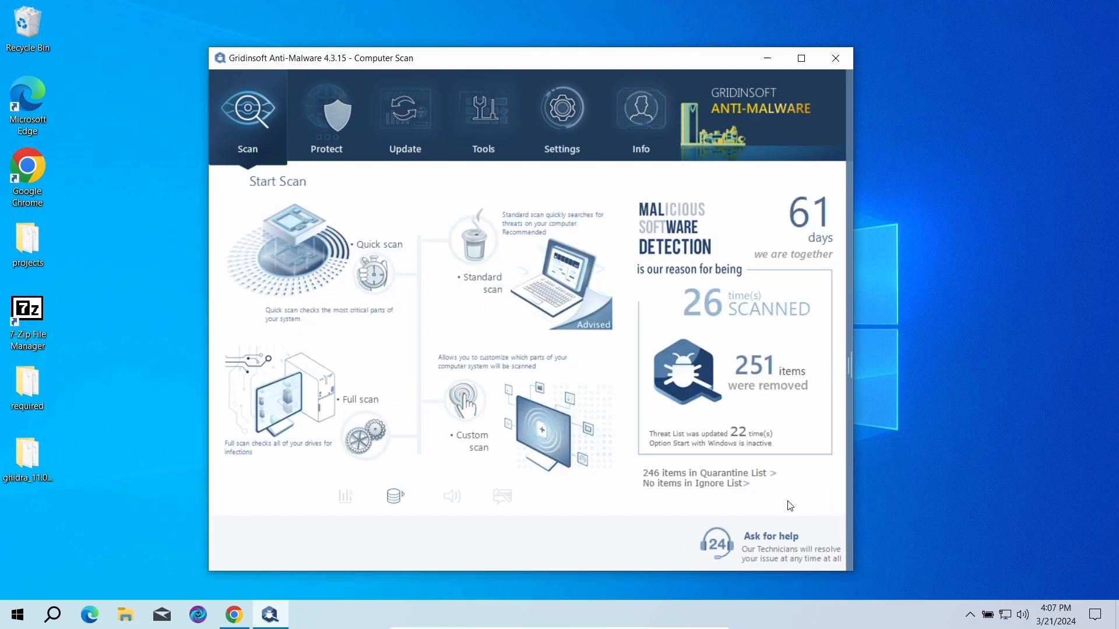